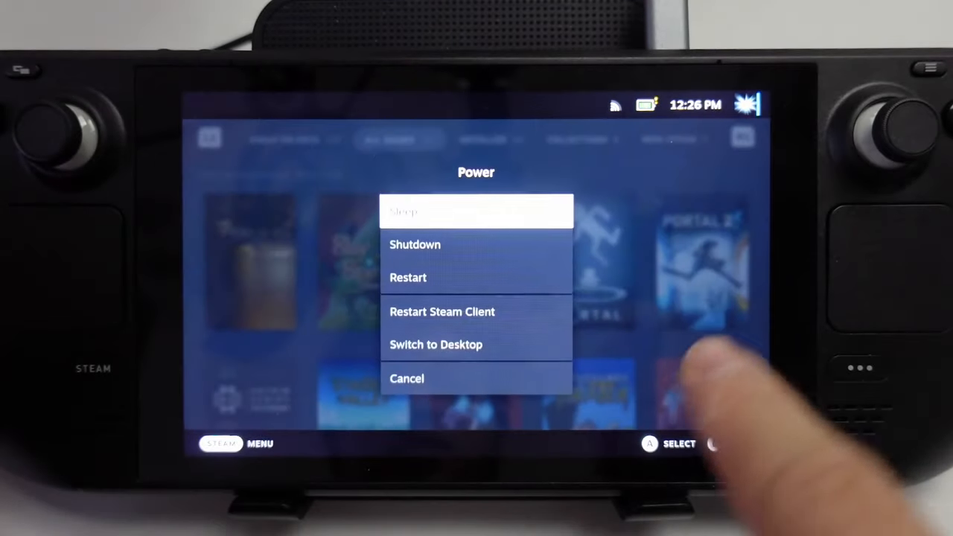
Step: Switch the Steam Deck to desktop mode and install RPCS3 from Discover's Emulators section
left_click(435, 344)
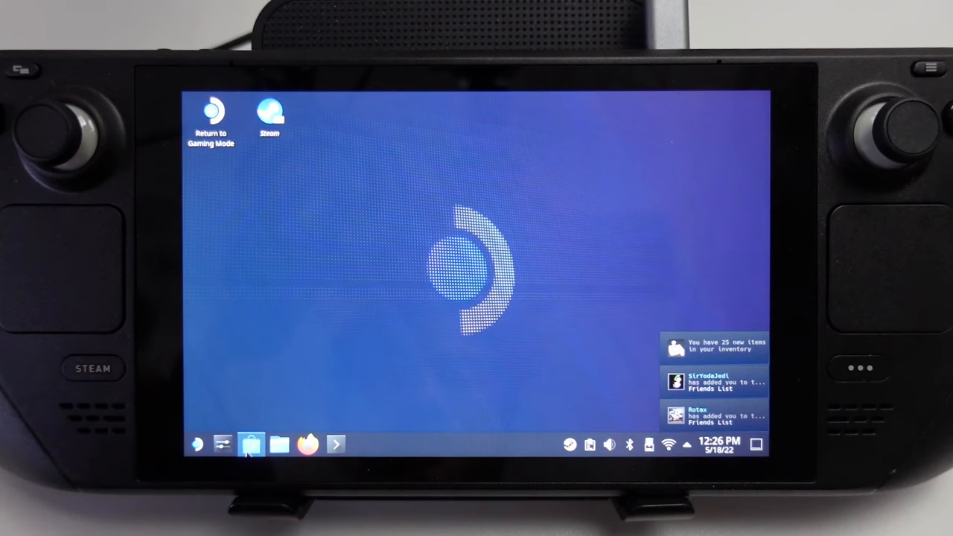
left_click(252, 444)
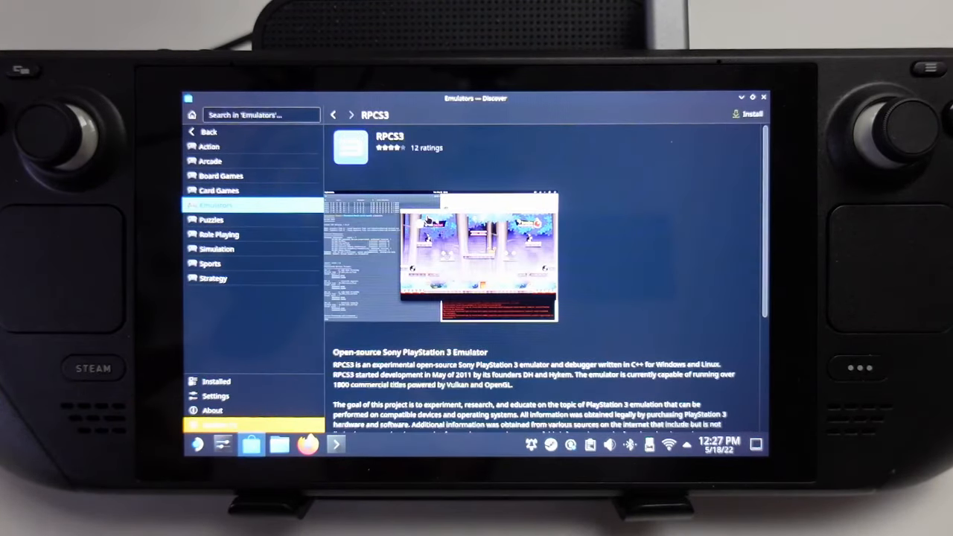
left_click(746, 113)
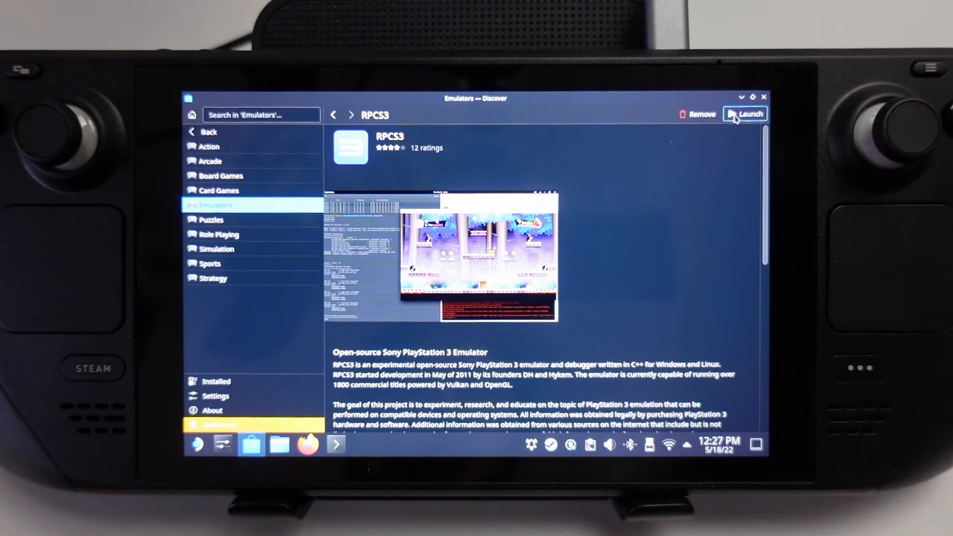
left_click(750, 113)
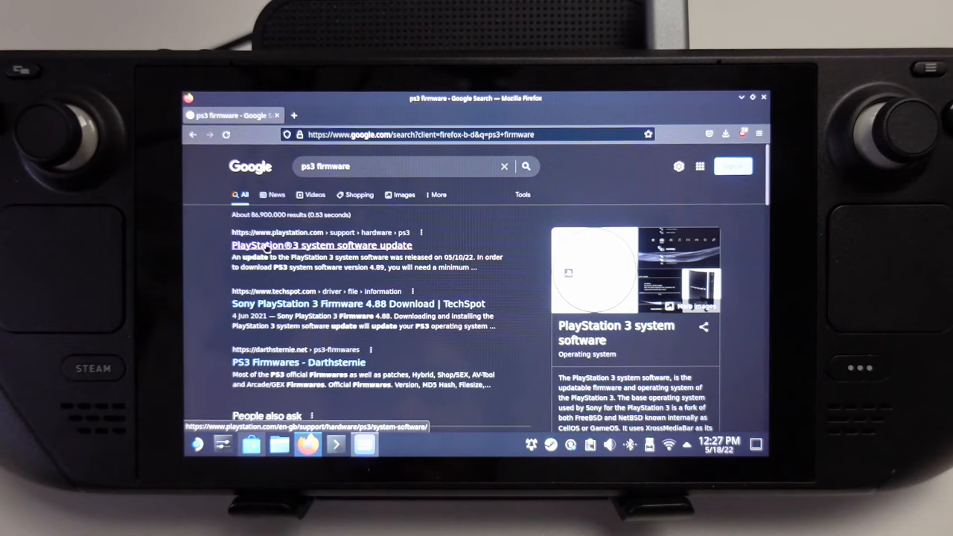
Step: Save the PS3 system software 4.89 update from playstation.com, allowing the flagged download
left_click(311, 244)
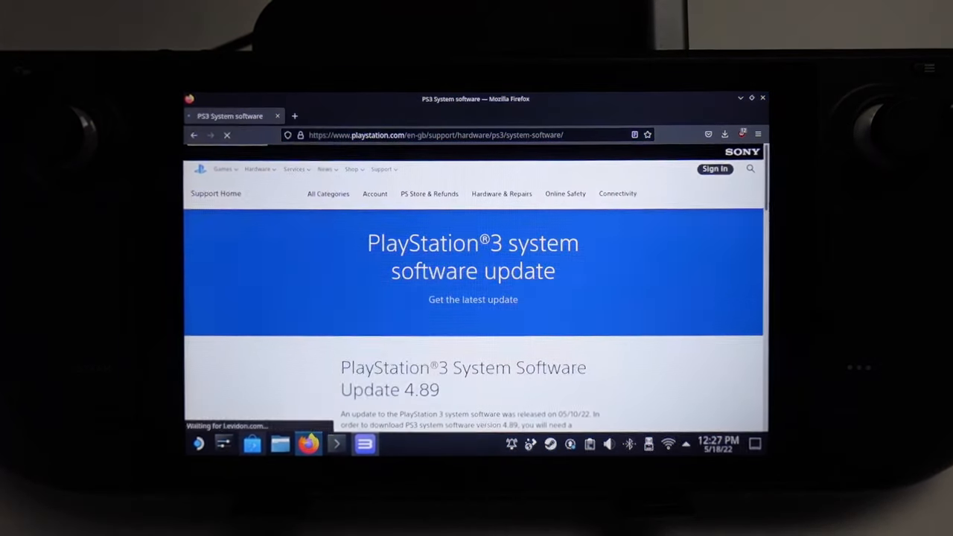
scroll("down", 3)
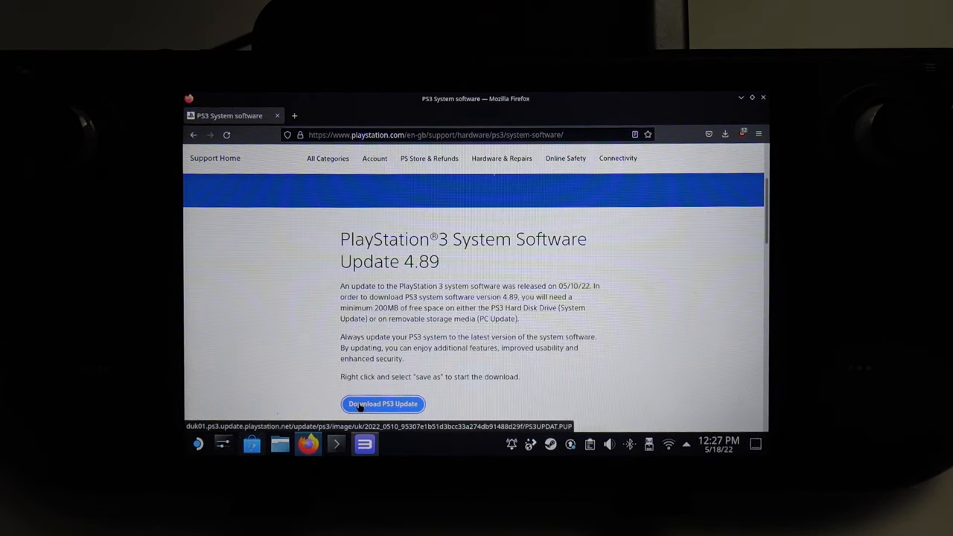
left_click(381, 403)
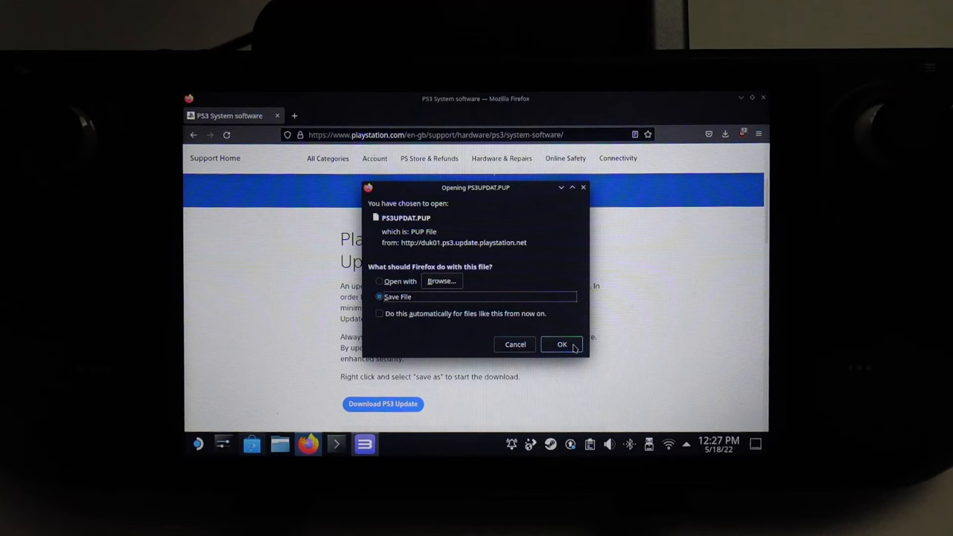
left_click(563, 344)
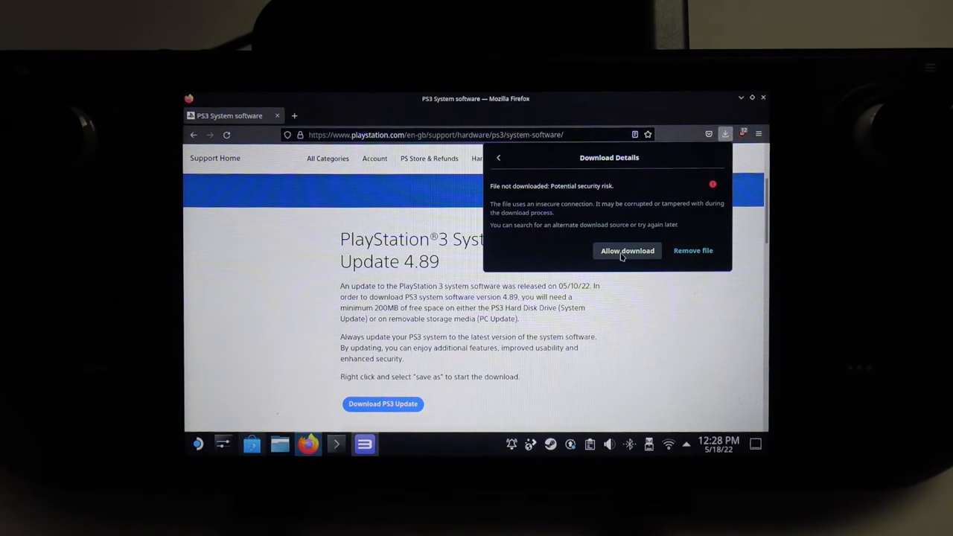
left_click(627, 250)
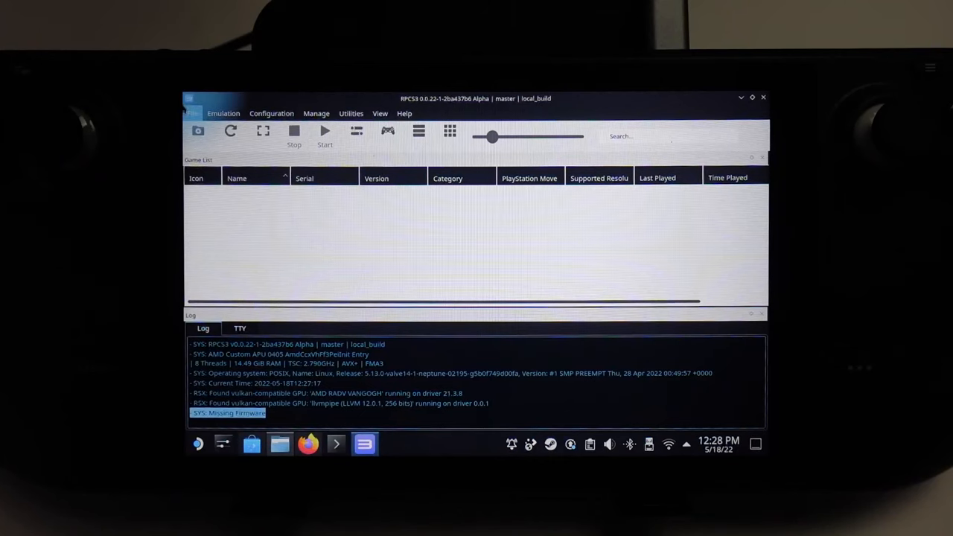
Step: Install PS3UPDAT.PUP from Downloads via File > Install Firmware and dismiss the success dialog
left_click(192, 113)
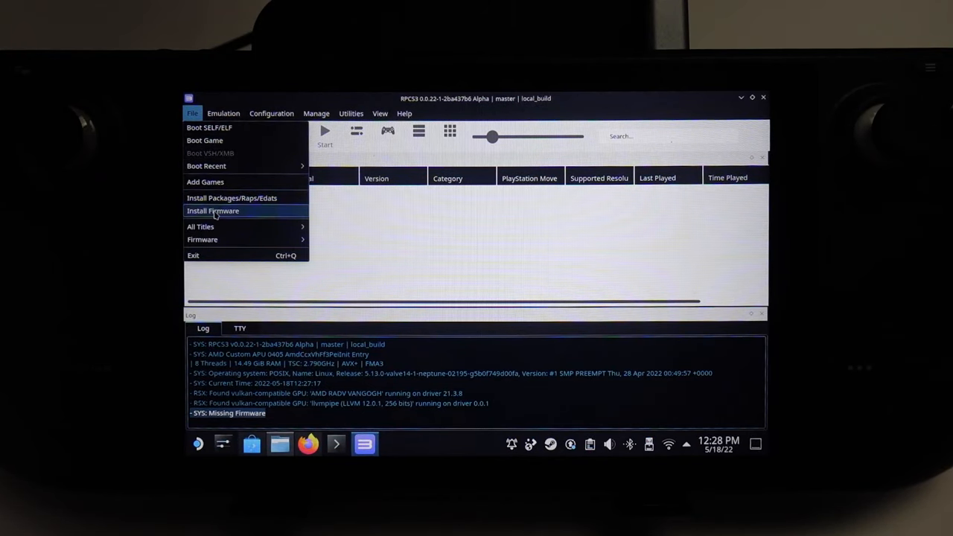
left_click(212, 212)
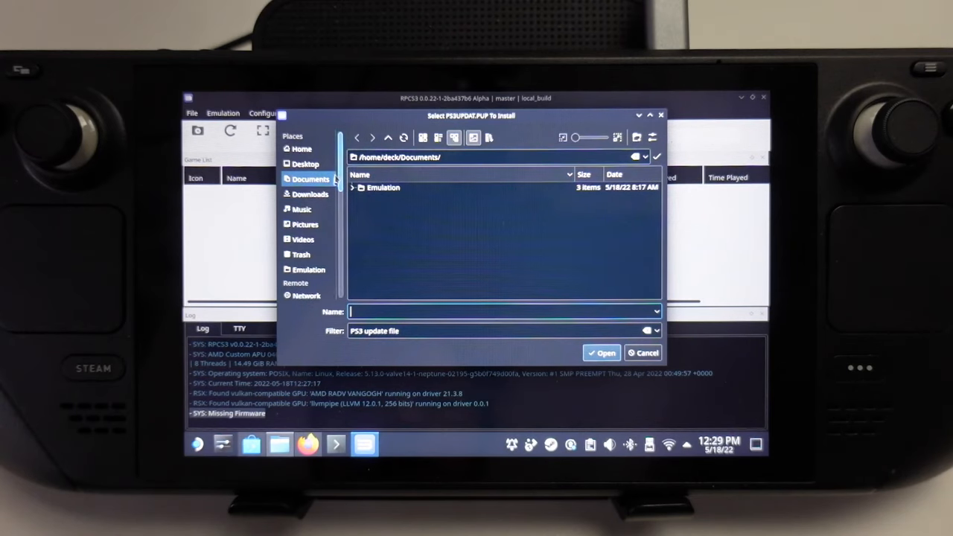
left_click(310, 194)
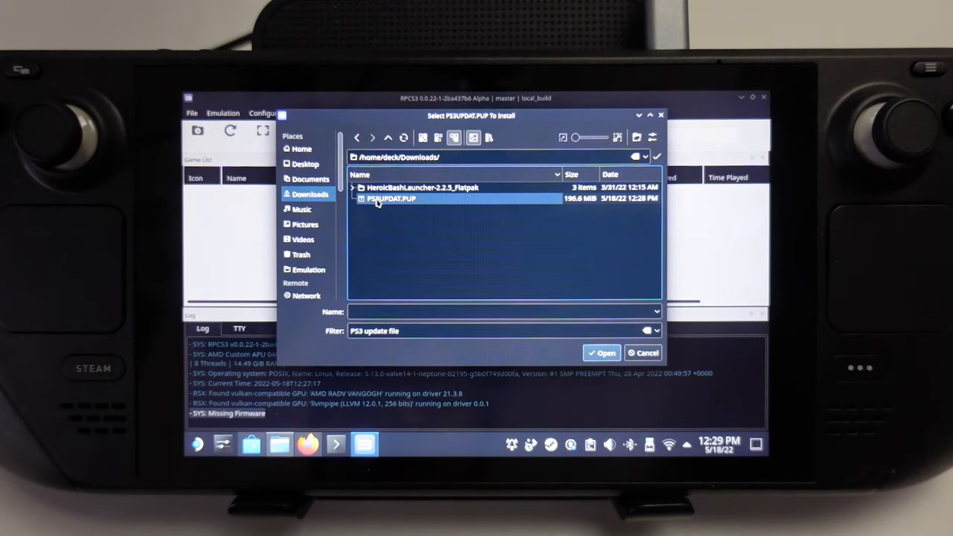
left_click(601, 353)
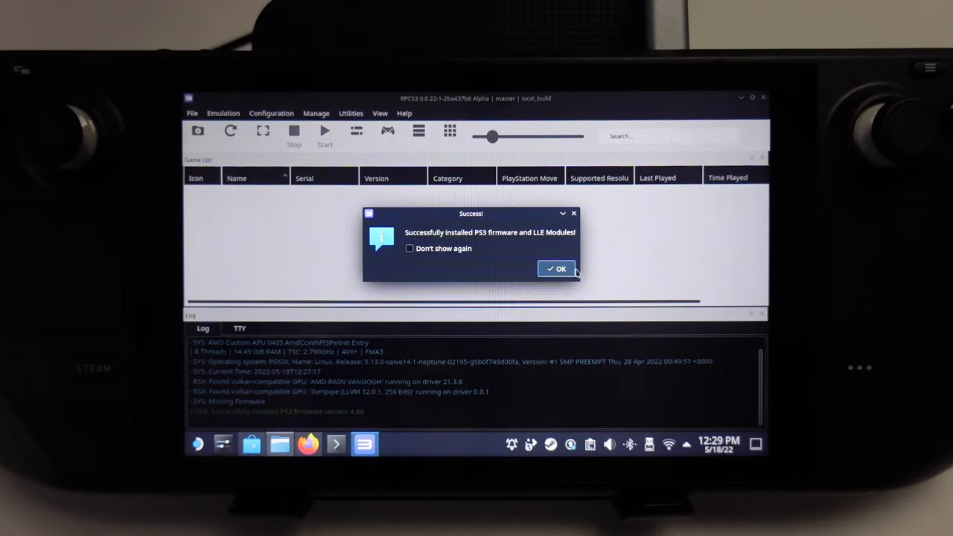
left_click(554, 268)
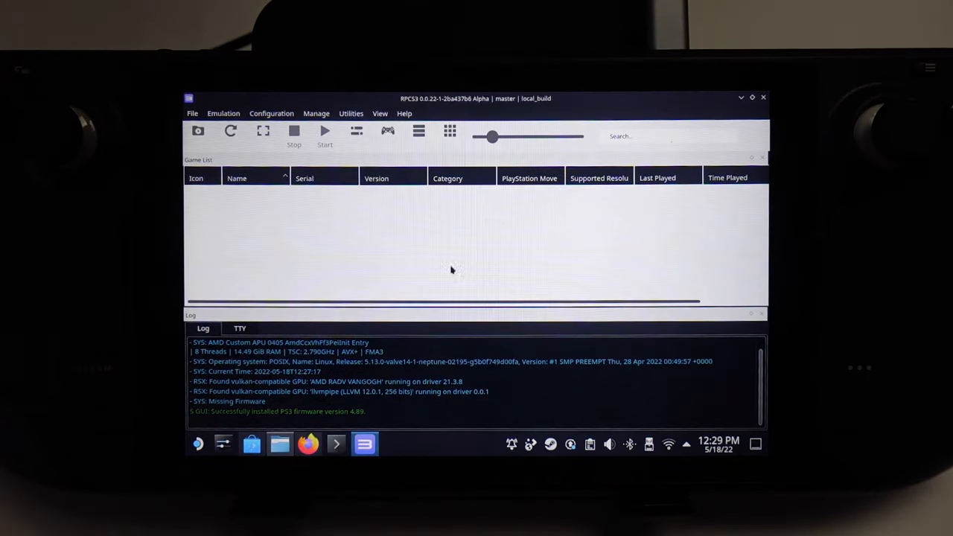
left_click(324, 131)
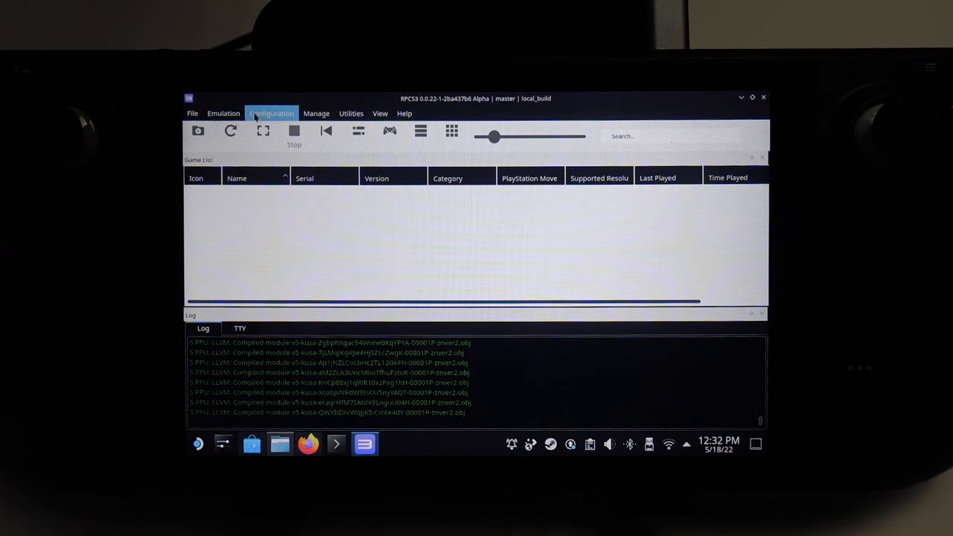
Step: Set the UI stylesheet to Kuroi (Dark) by Ani in GUI settings and save
left_click(271, 113)
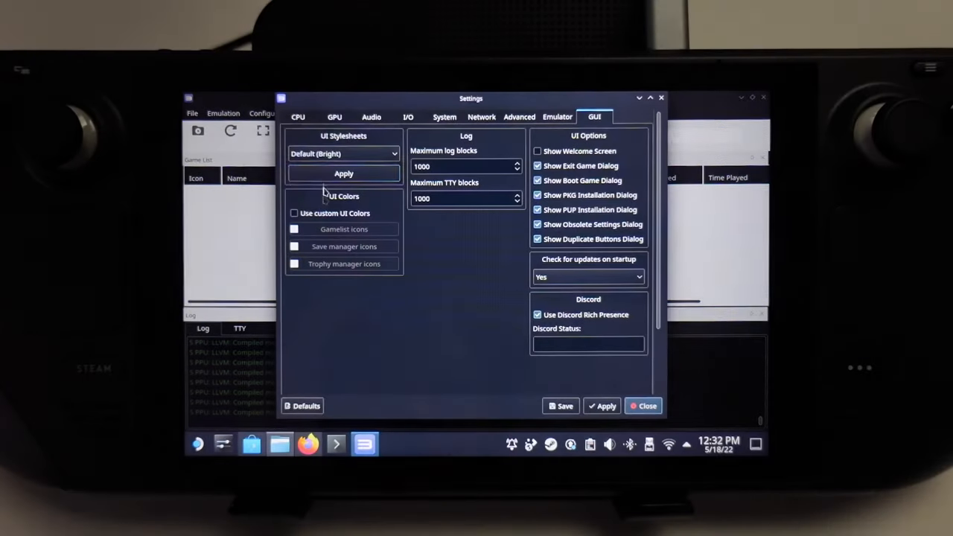
left_click(342, 153)
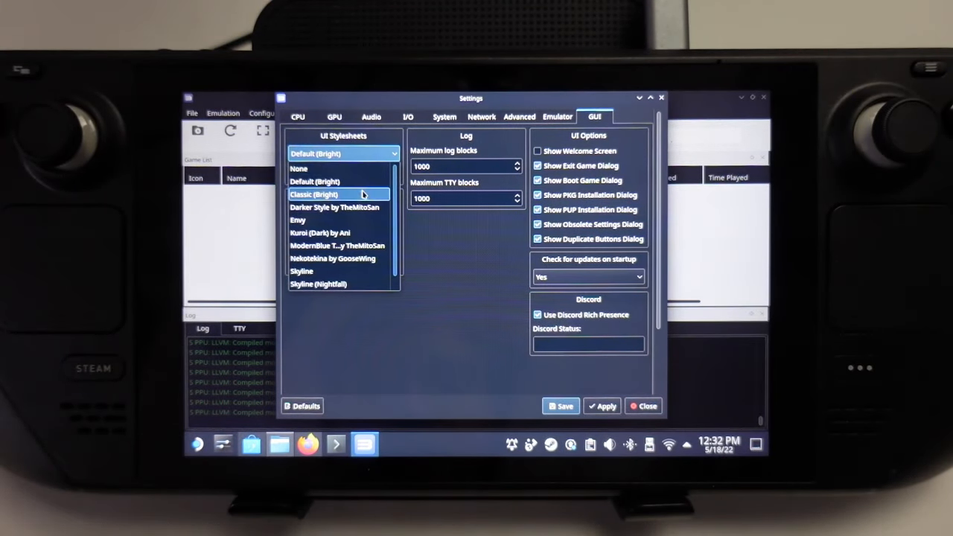
left_click(319, 232)
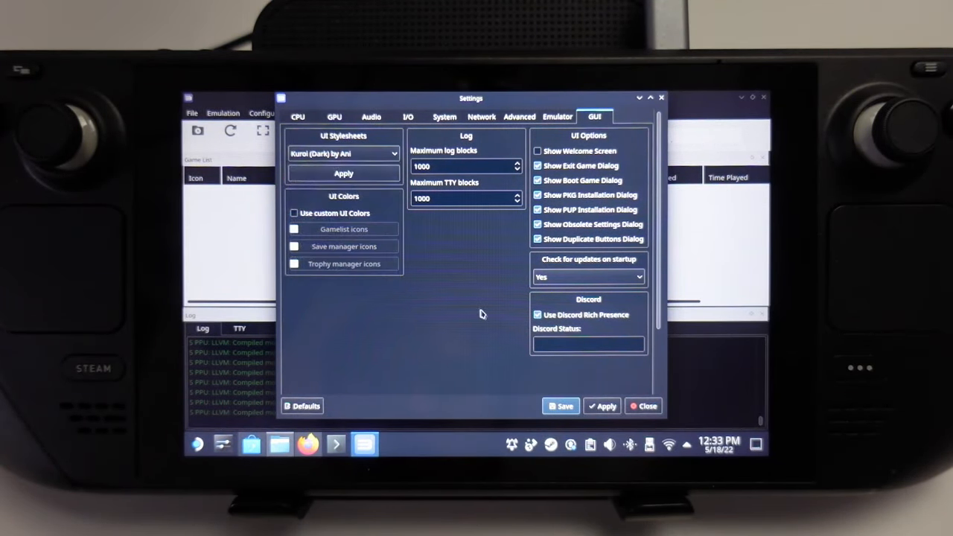
left_click(643, 405)
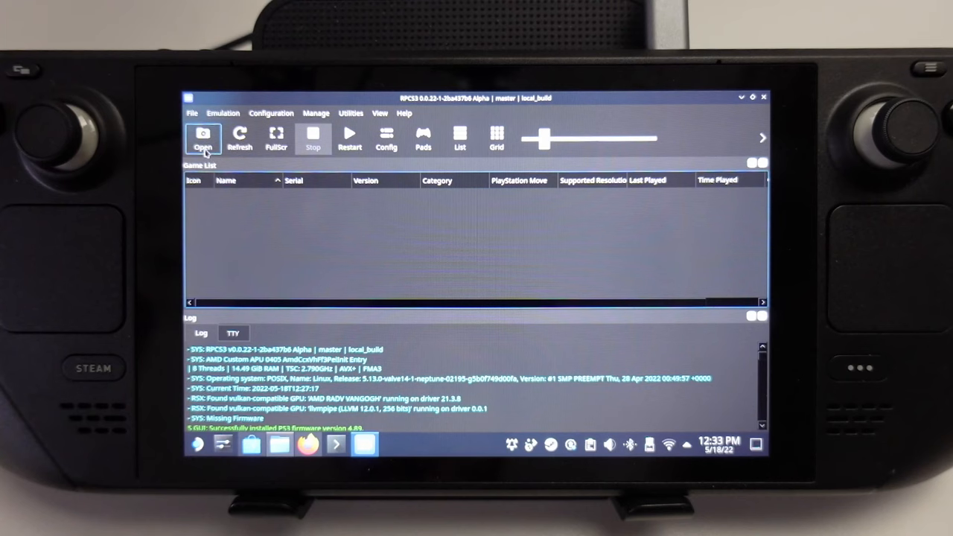
Step: Add the Demon's Souls PS3_GAME folder from Games 1, boot it briefly and exit the game
left_click(202, 137)
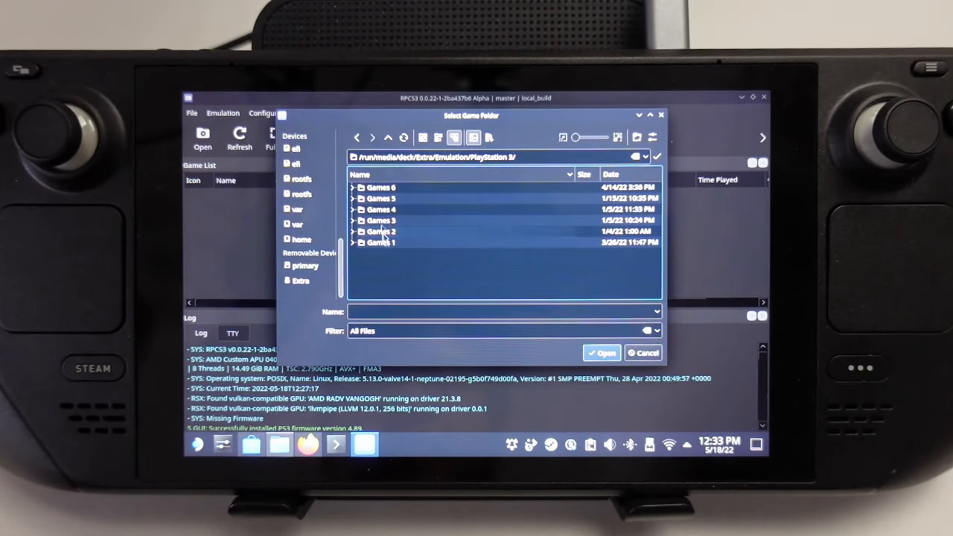
left_click(354, 242)
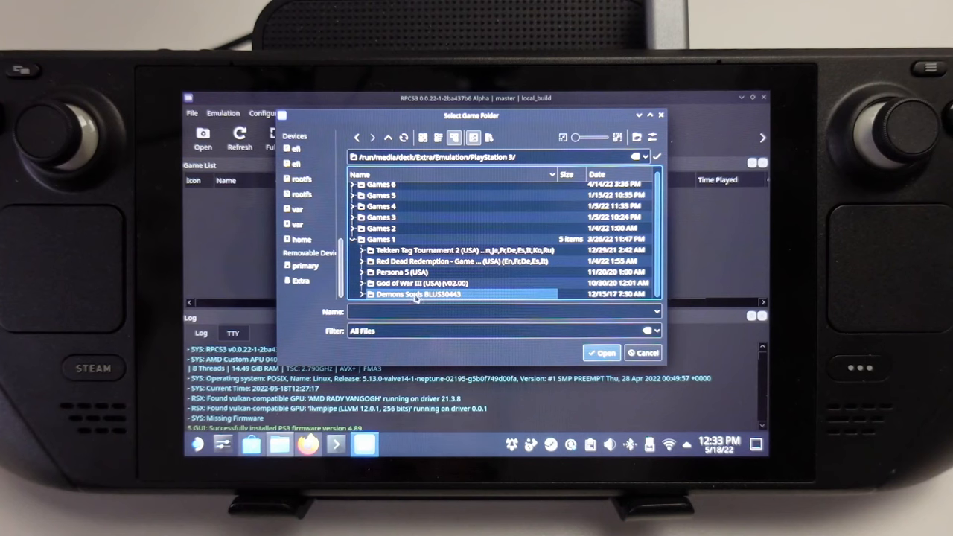
double_click(399, 238)
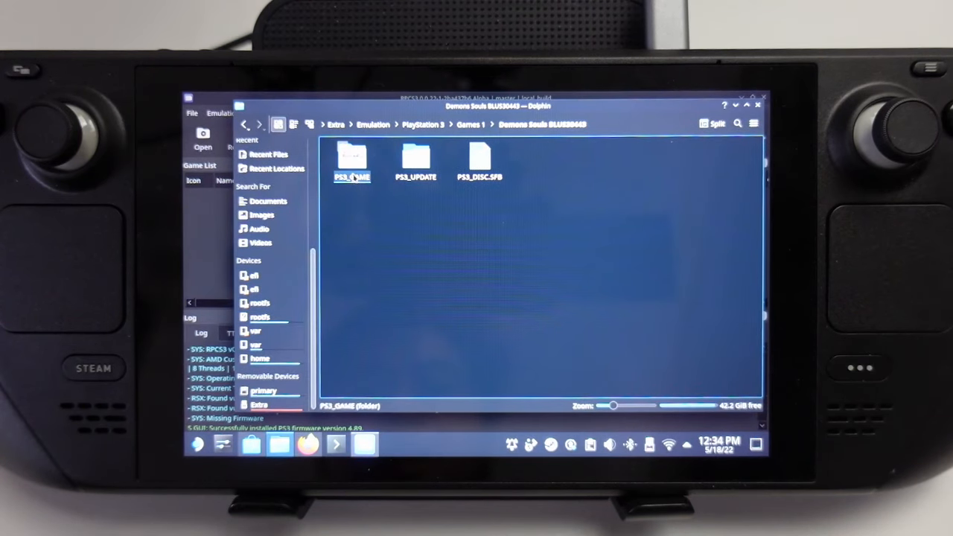
left_click(414, 156)
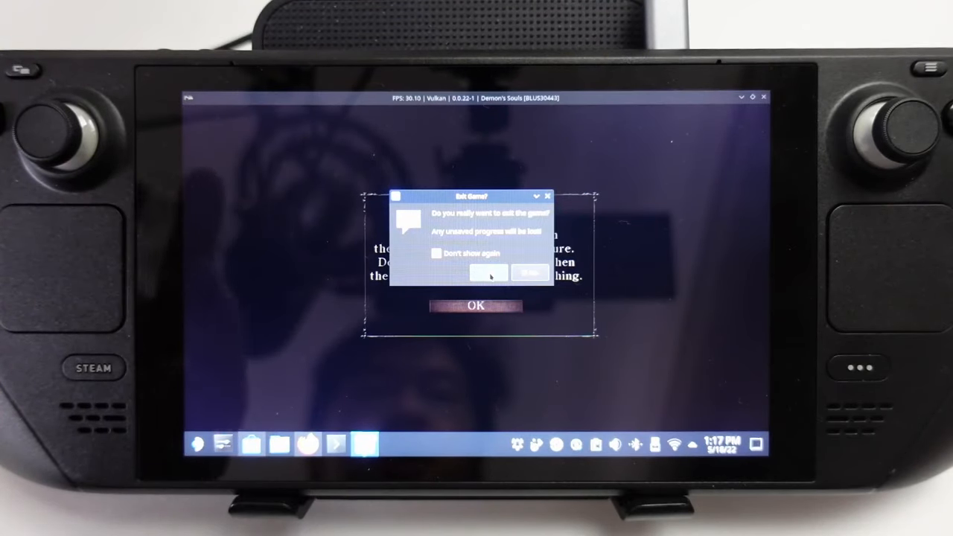
left_click(488, 274)
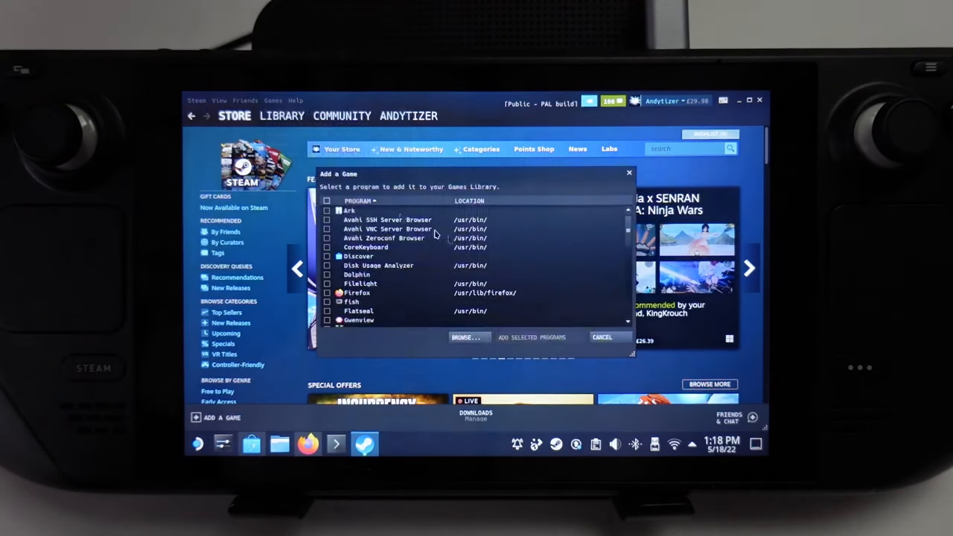
Step: Add RPCS3 as a non-Steam game, return to Gaming Mode and launch it from the Library
scroll("down", 3)
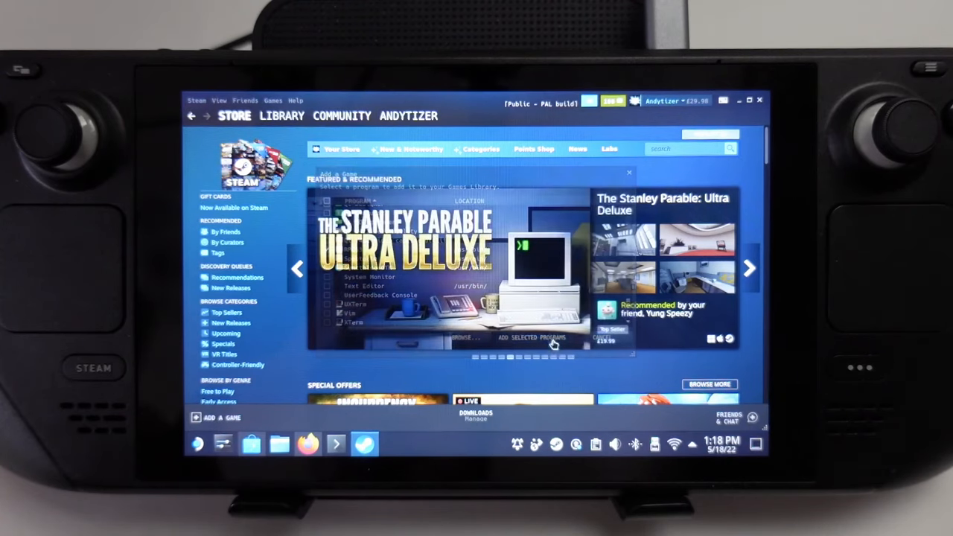
left_click(280, 116)
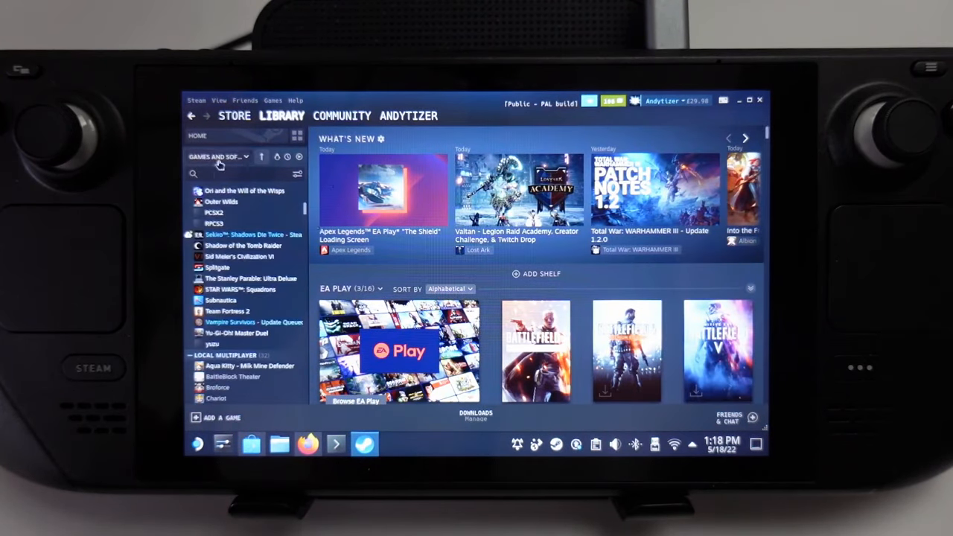
left_click(214, 223)
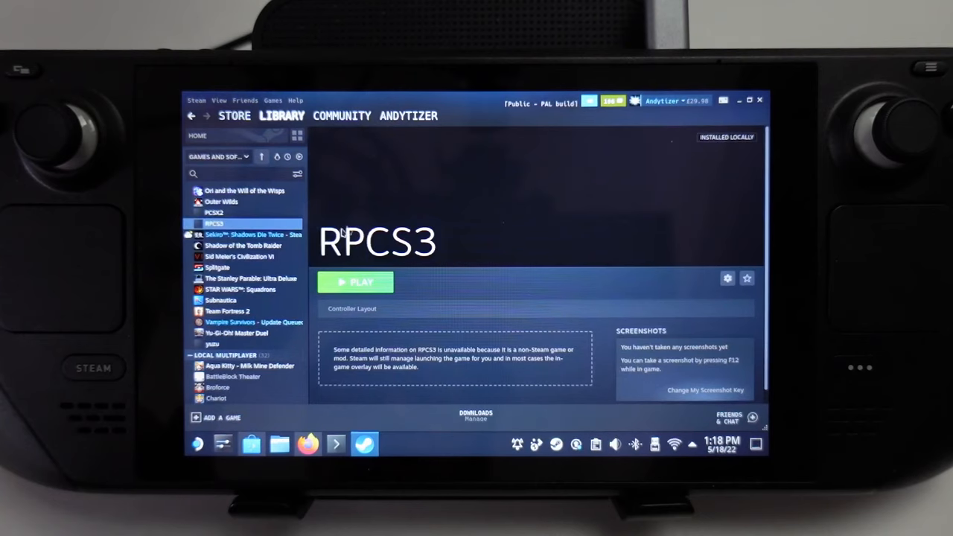
left_click(354, 282)
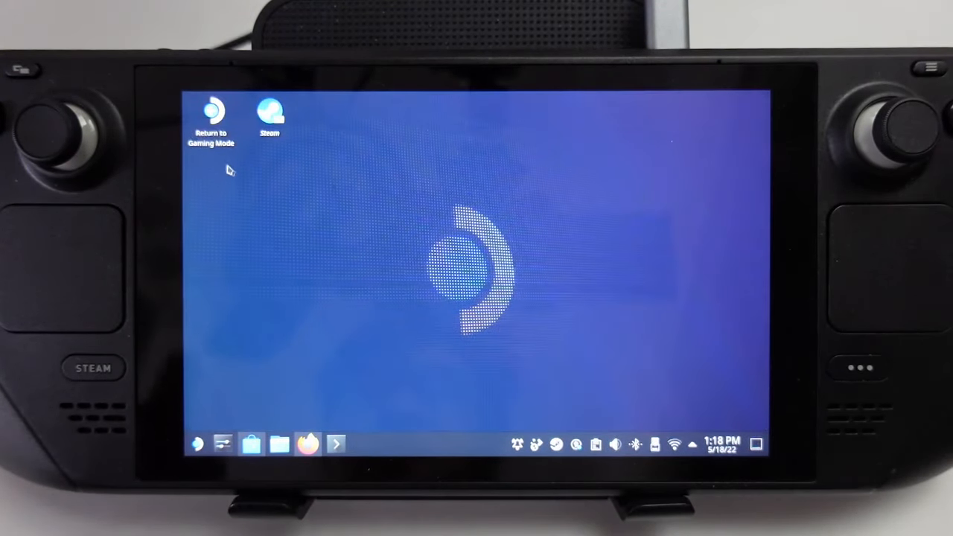
left_click(274, 116)
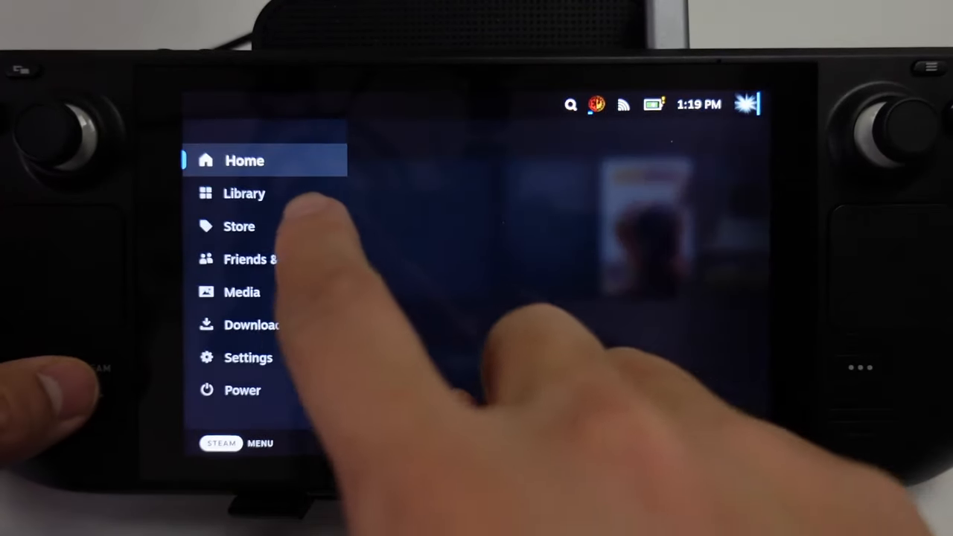
left_click(244, 194)
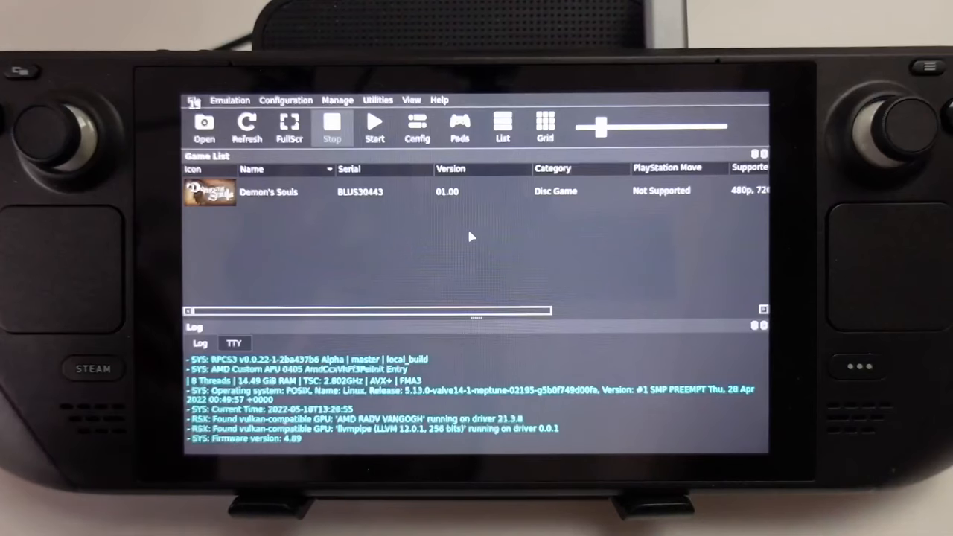
mouse_move(459, 126)
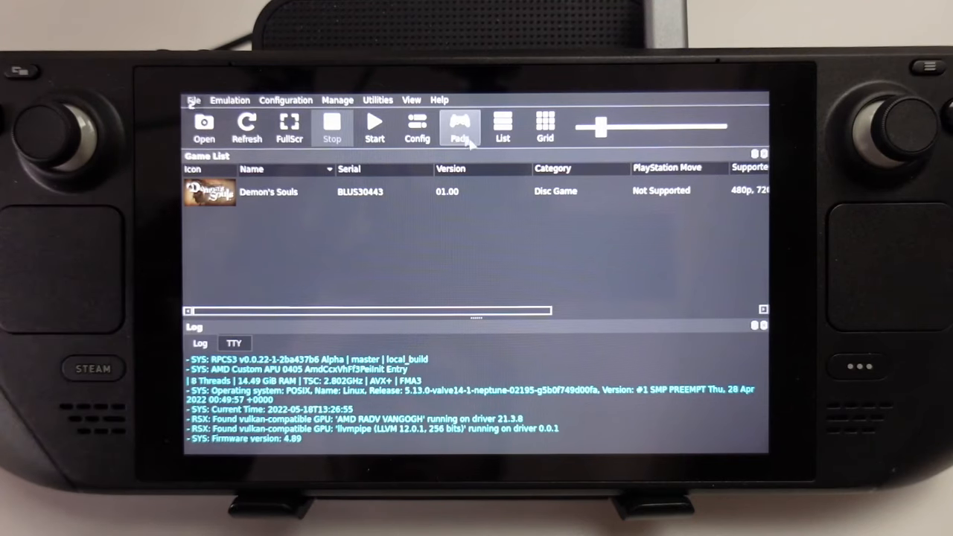
Step: Set Player 1's handler to Evdev with the Microsoft X-Box 360 pad 0 and save the pad profile
left_click(458, 125)
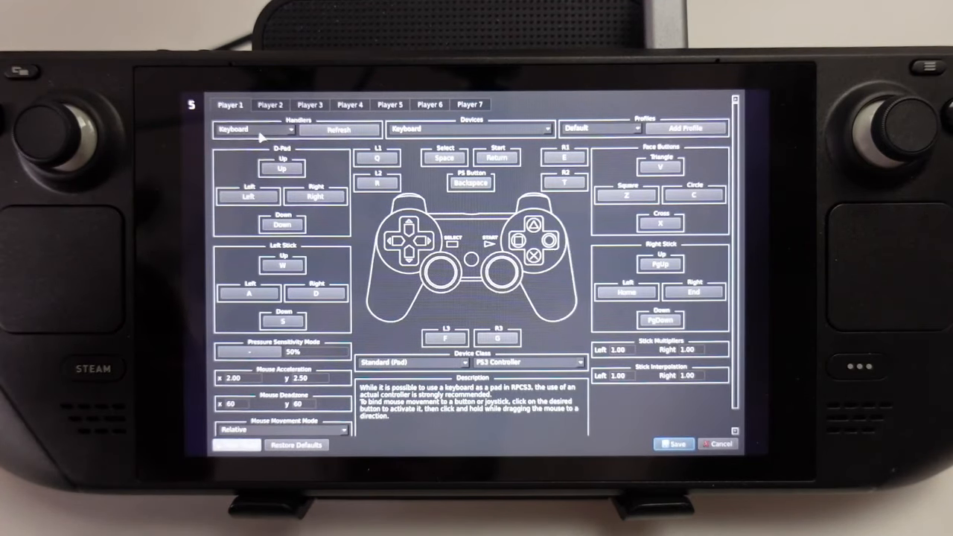
left_click(256, 129)
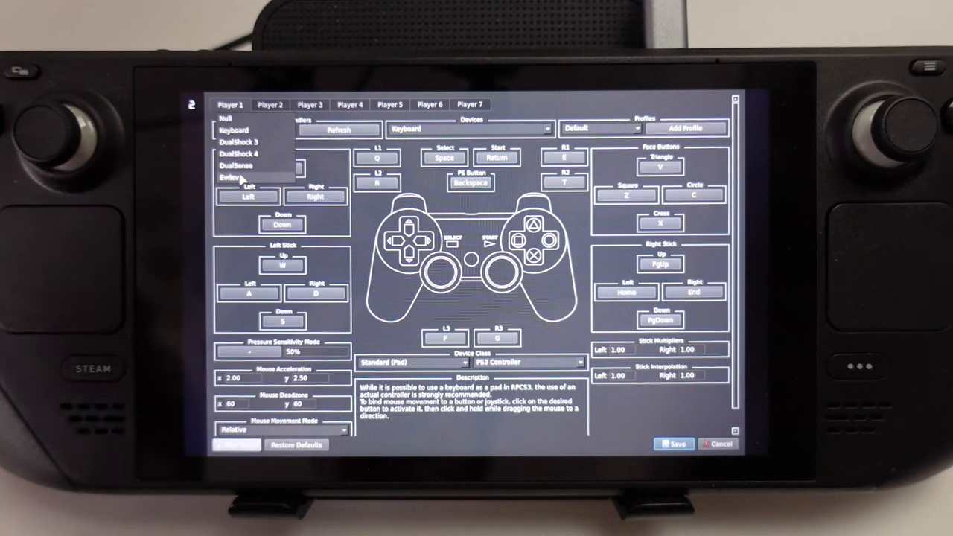
left_click(237, 176)
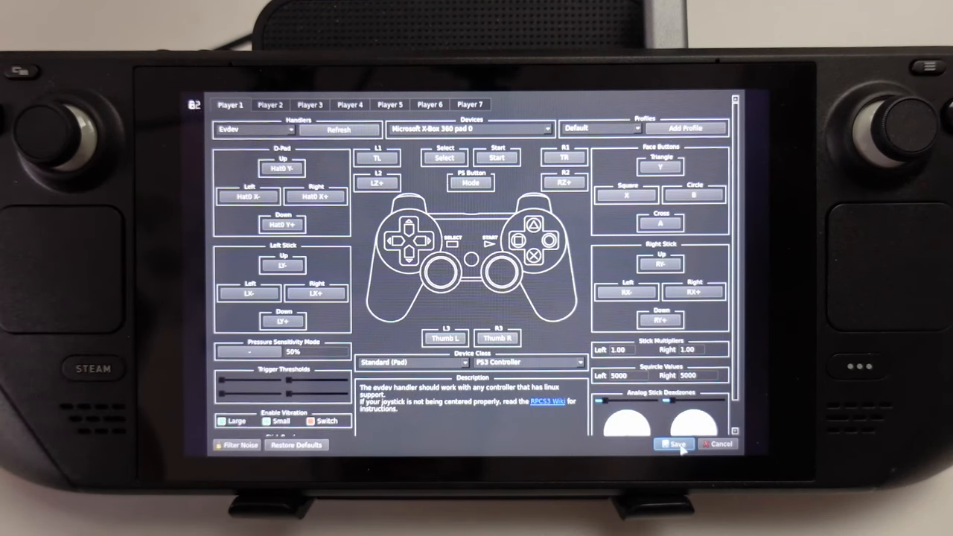
left_click(672, 444)
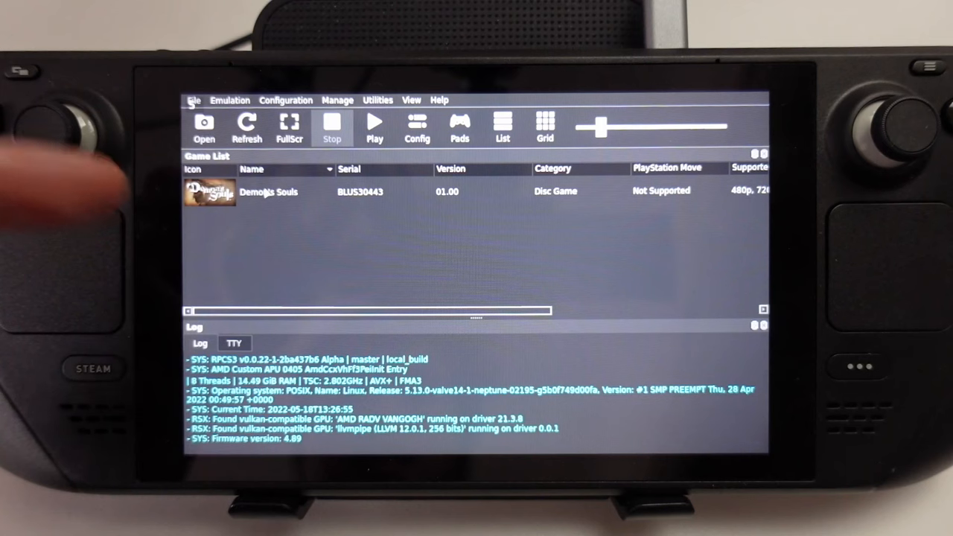
Step: Create a custom configuration for Demon's Souls, adjust its GPU resolution scale and boot the game
right_click(268, 191)
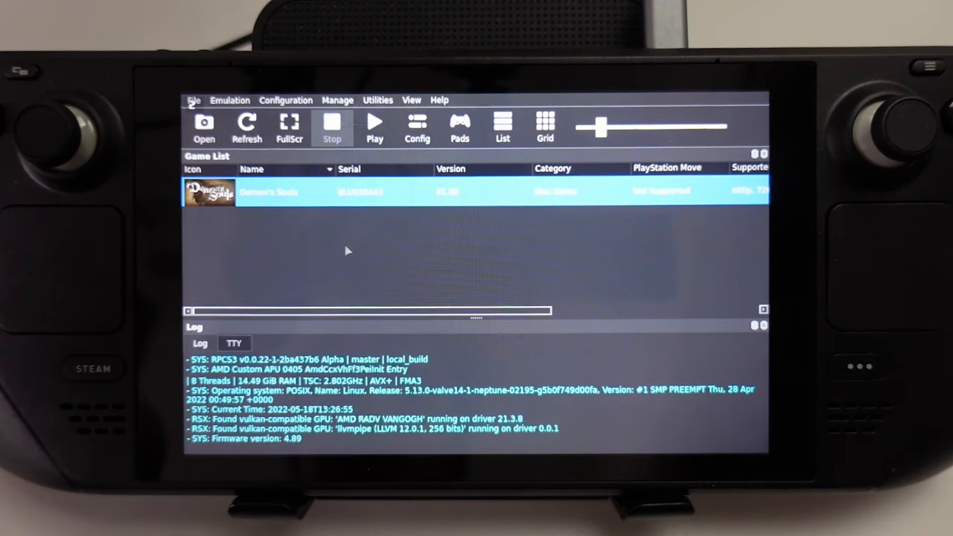
left_click(417, 127)
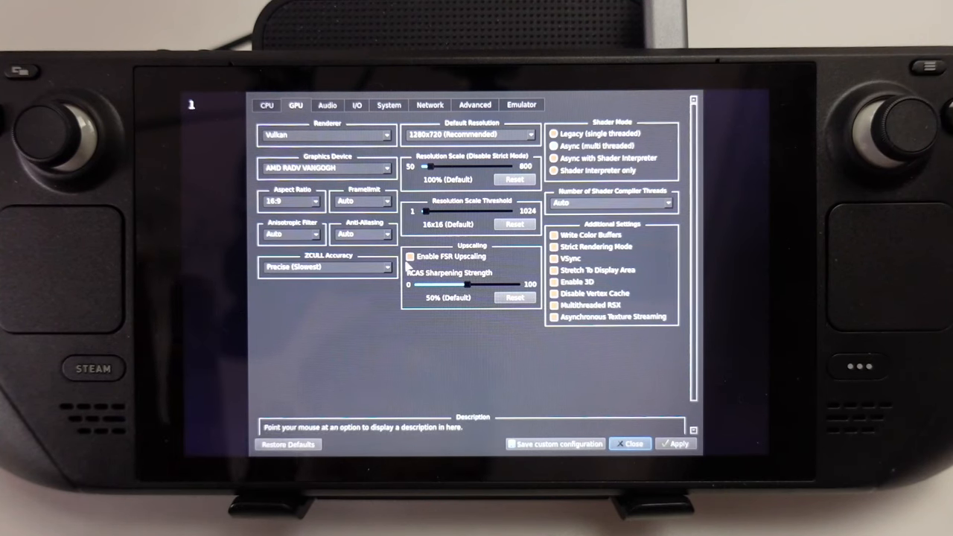
left_click_drag(423, 211, 441, 212)
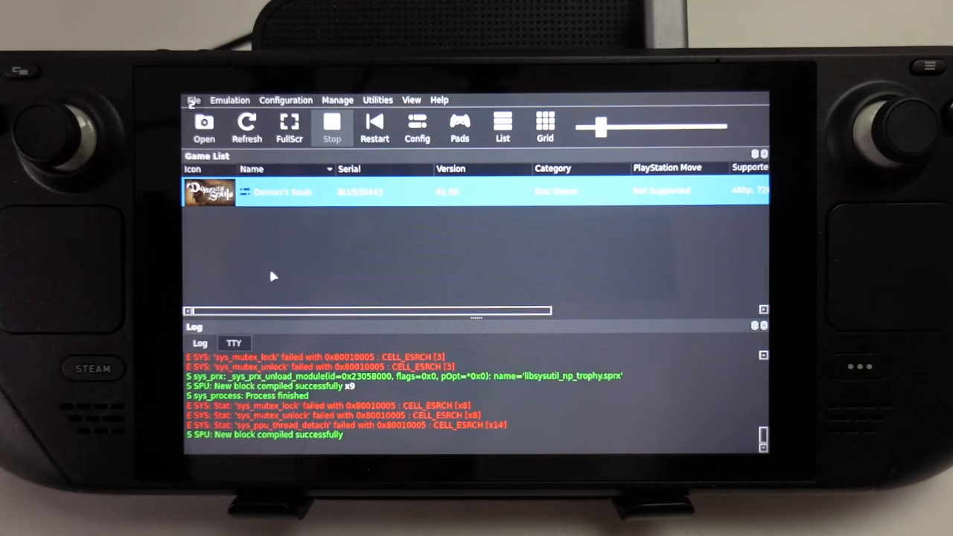
left_click(337, 101)
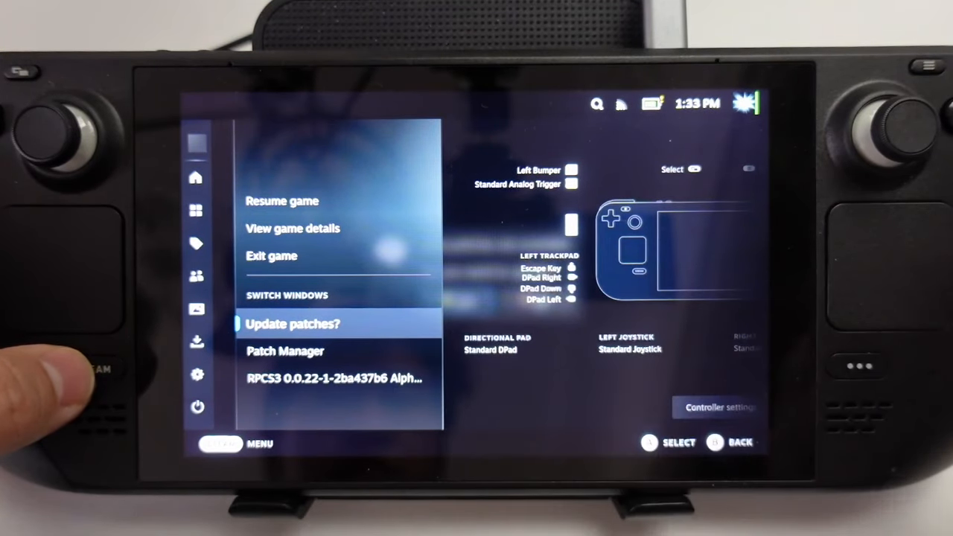
Step: Download the new game patches so BLUS30443 appears in Patch Manager, save and reselect Demon's Souls
left_click(286, 324)
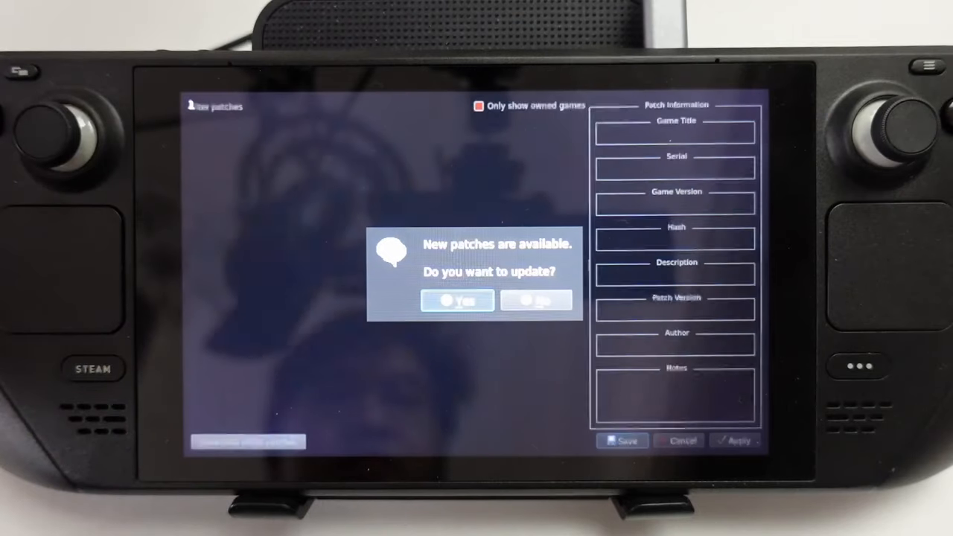
left_click(457, 301)
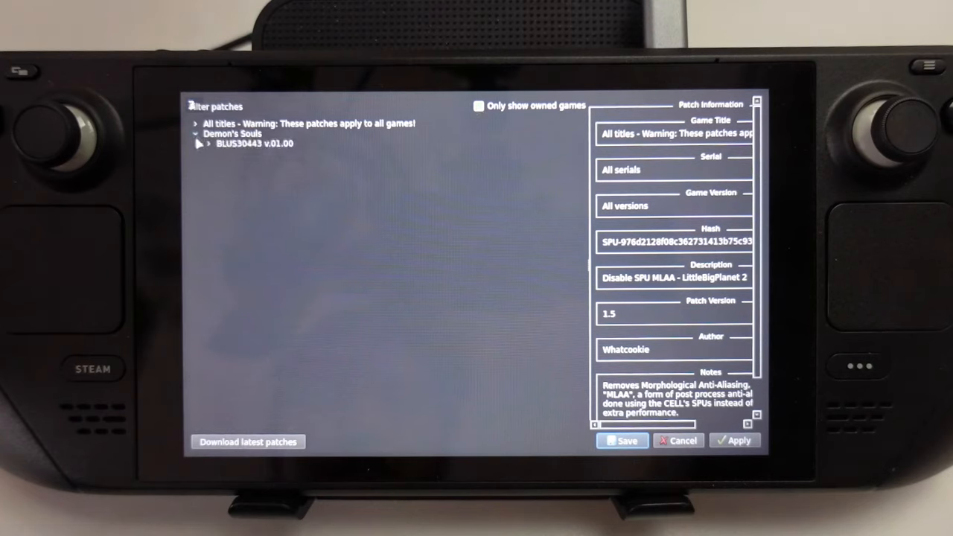
left_click(195, 146)
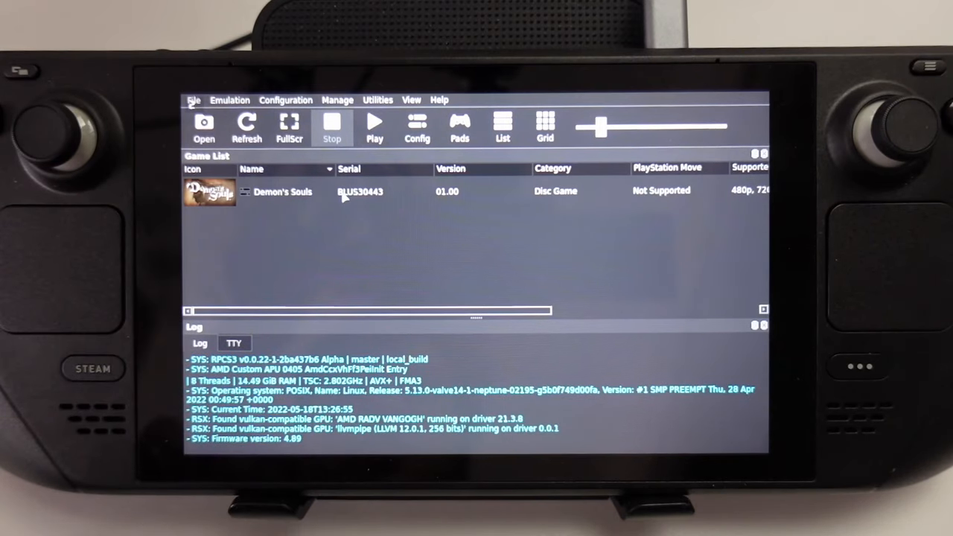
left_click(283, 191)
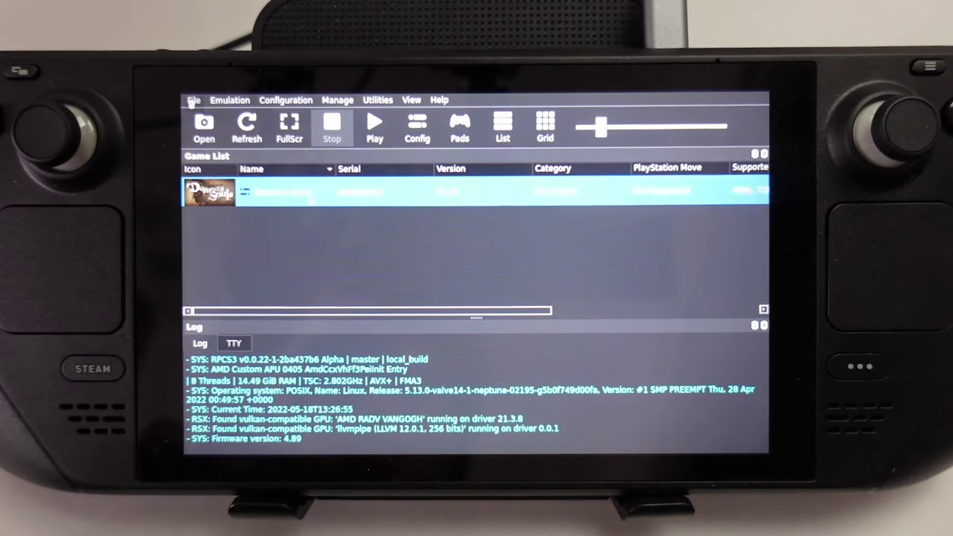